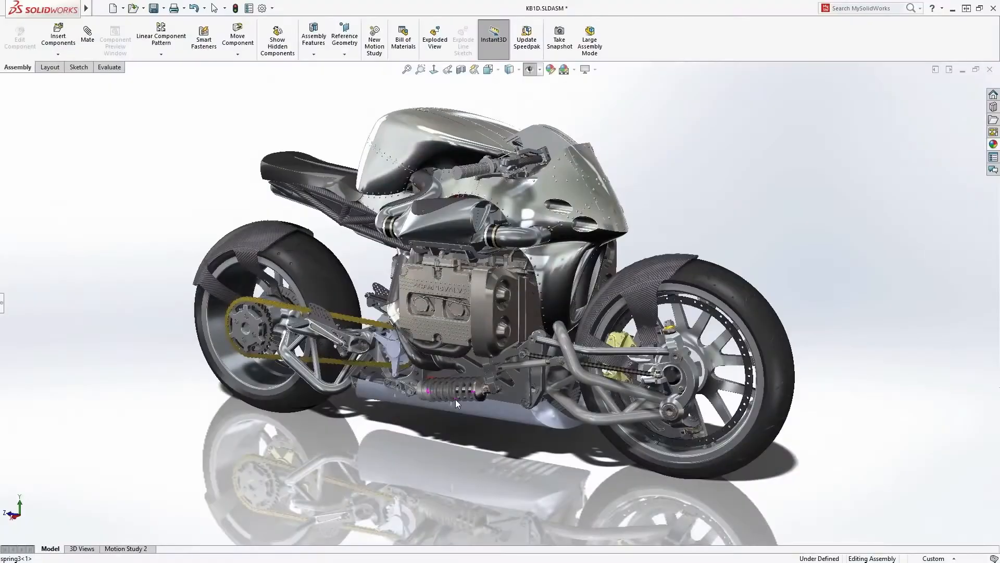
Enlarge the teardrop profile on the shell floor and extrude it into a solid.
drag(456, 401, 375, 382)
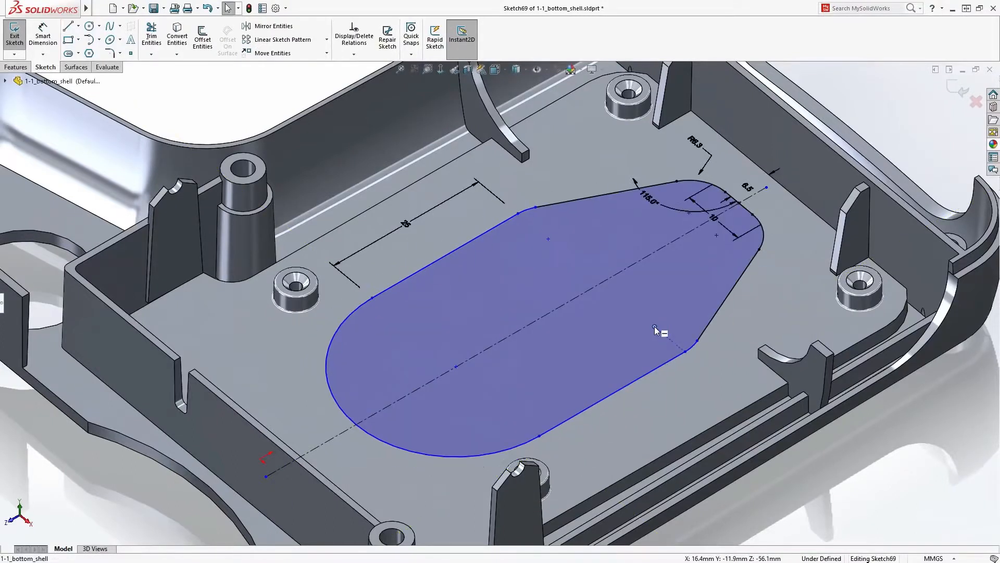
drag(653, 330, 654, 379)
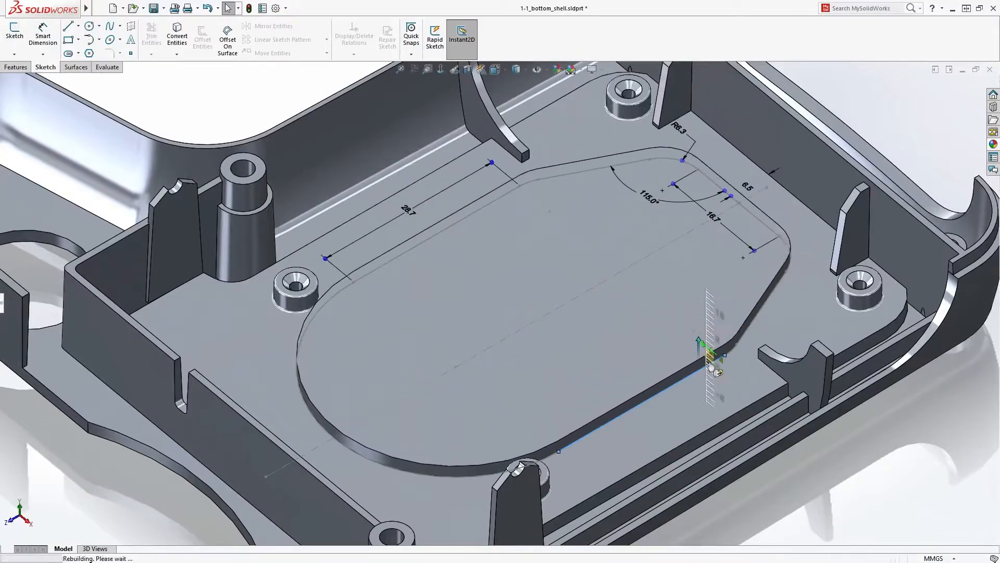
click(16, 67)
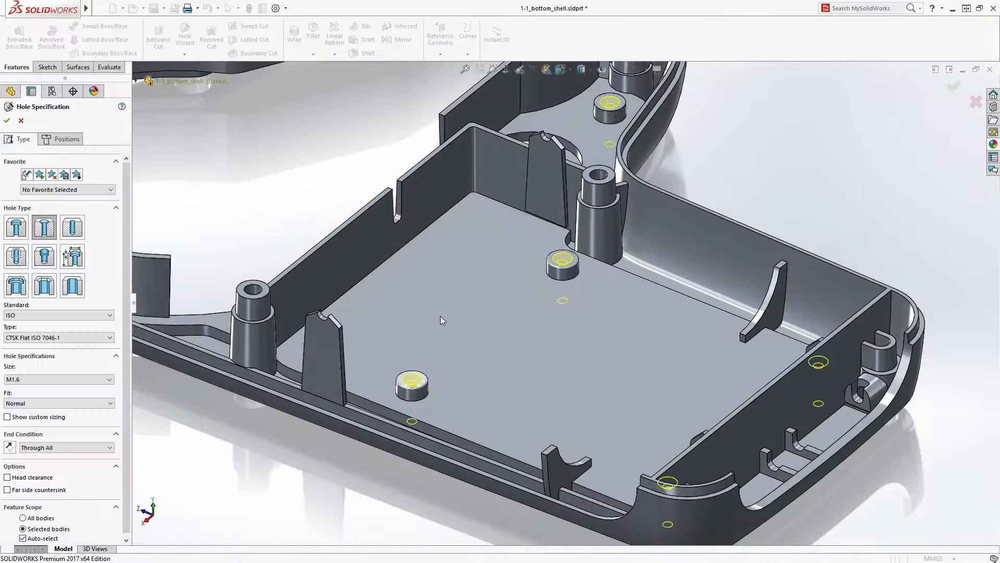
mouse_move(81, 347)
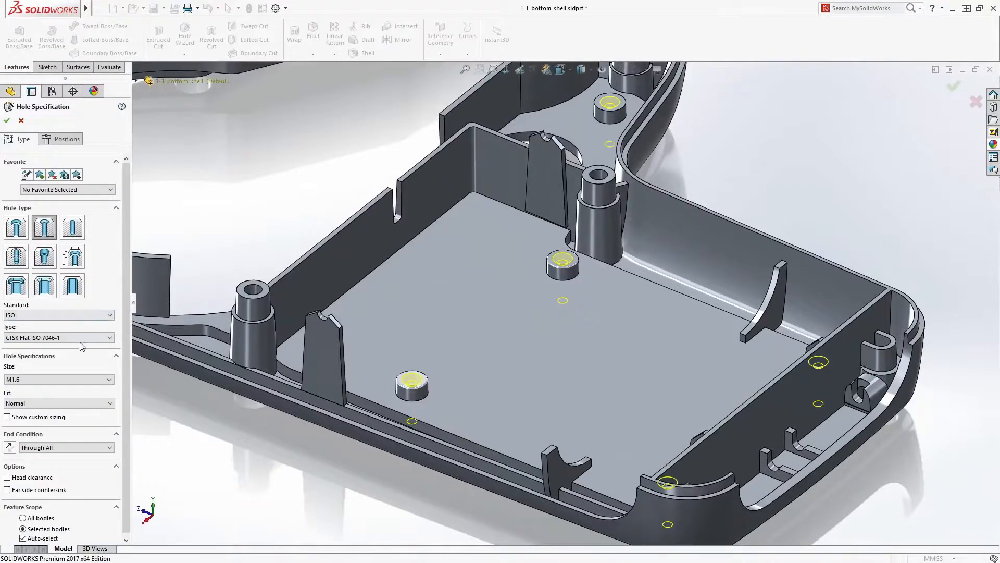
Specify countersunk ISO 7046-1 M1.6 through-all holes on the shell's screw bosses.
click(58, 379)
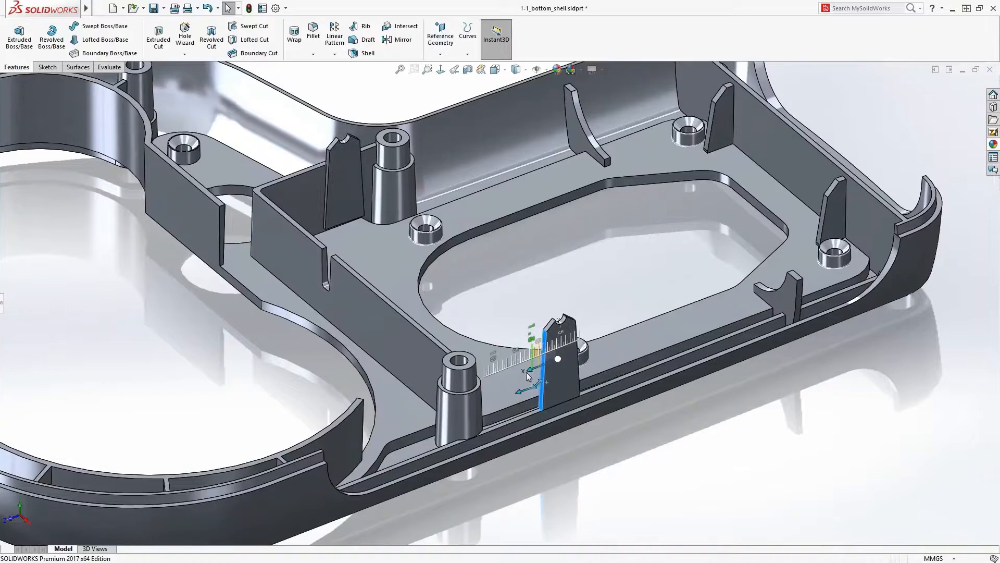
Resize the small rib beside the boss along the Instant3D ruler.
drag(539, 376, 500, 389)
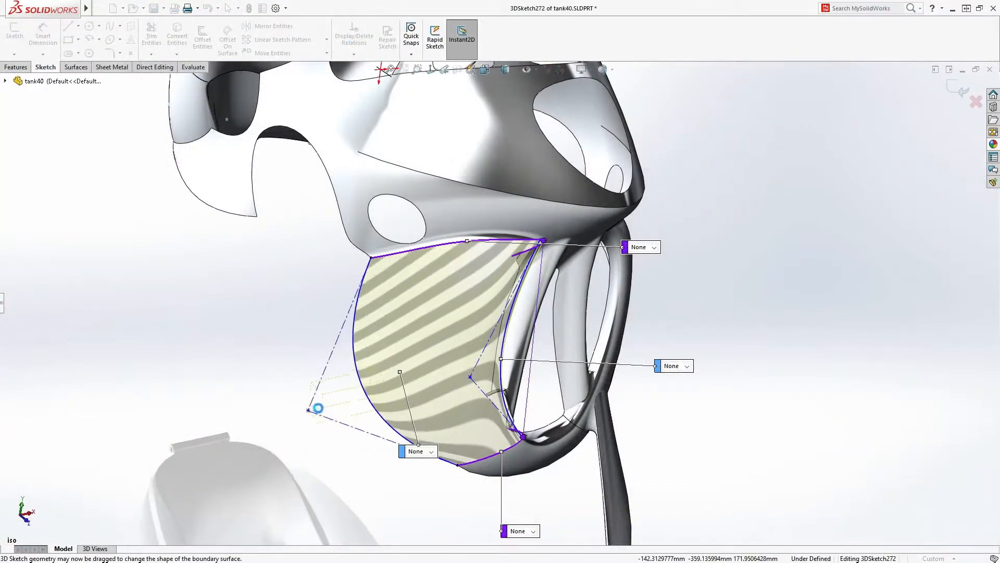
Drag the 3D sketch control curves to reshape the tank's boundary surface.
drag(317, 408, 488, 344)
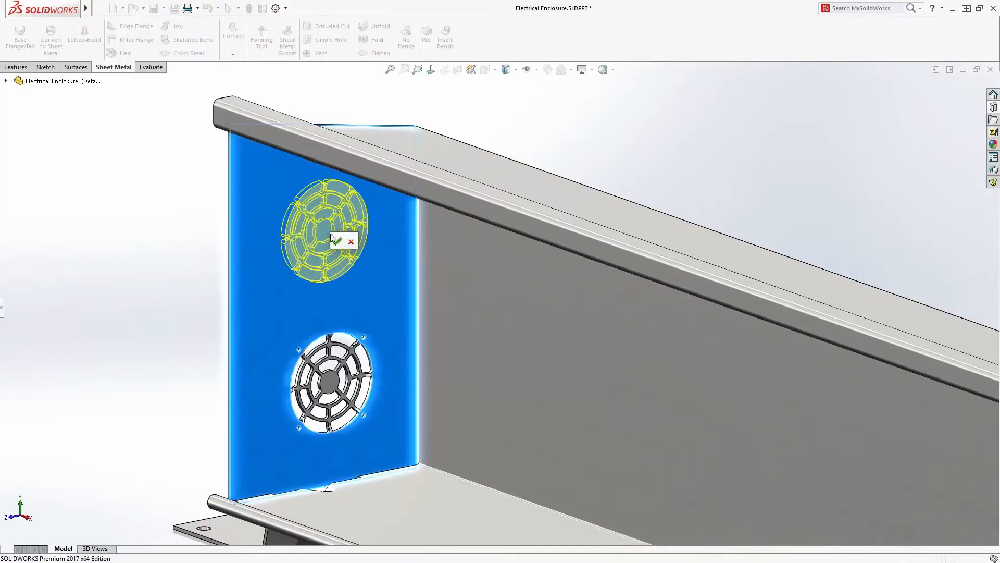
Place the fan forming-tool grille above the first one on the end panel.
click(336, 241)
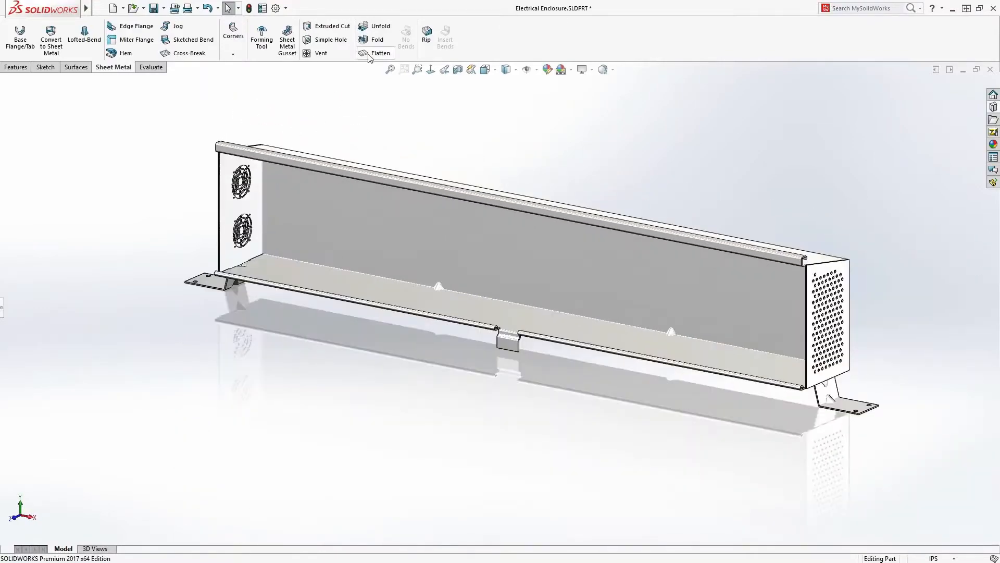
click(380, 53)
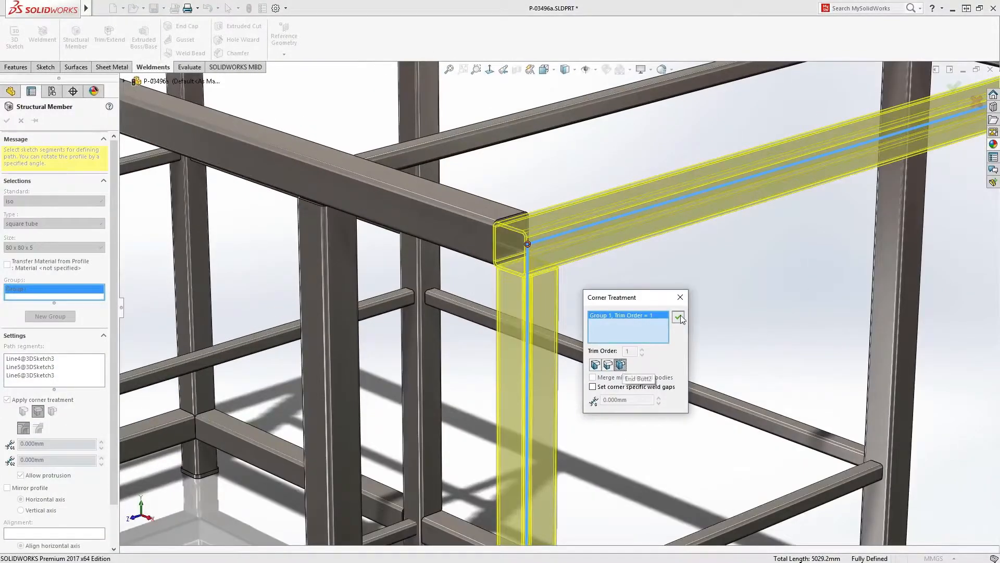
Add a square-tube member with End Butt trim, then inspect Cut-List-Items 15 and 16.
click(679, 317)
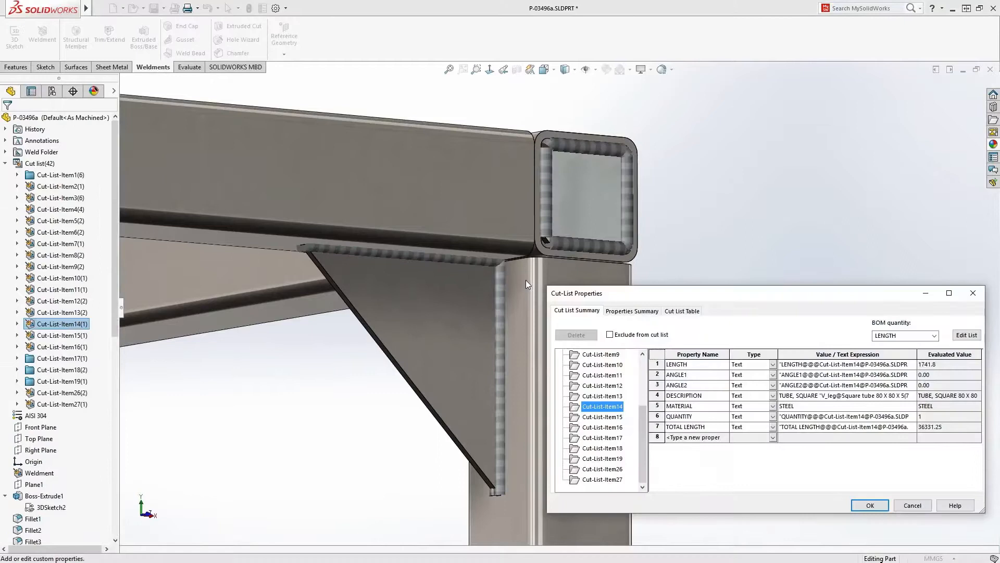
click(600, 417)
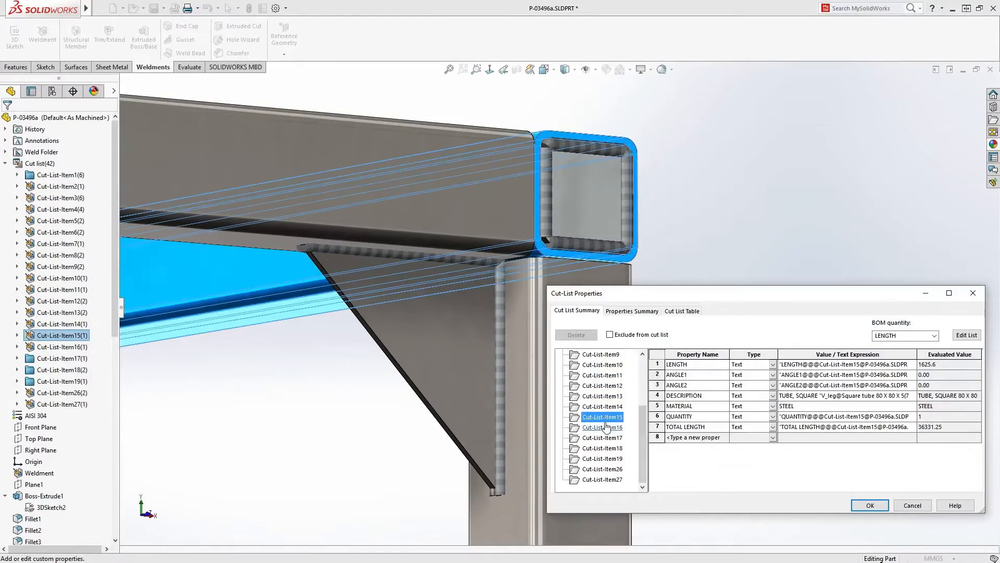
click(602, 437)
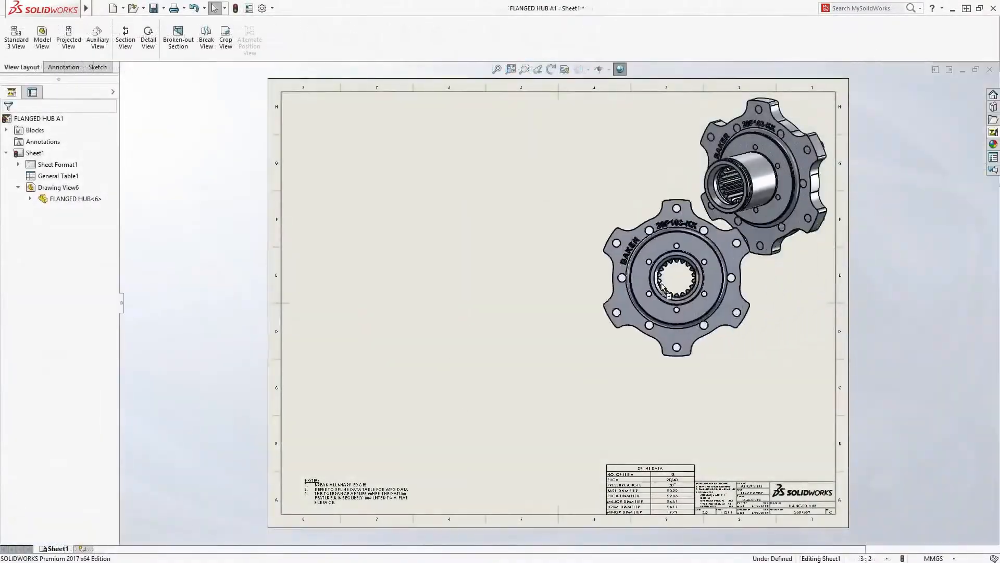
Place hub projected views, section H-H and detail B, and adjust the Ø60 tolerance precision.
click(68, 35)
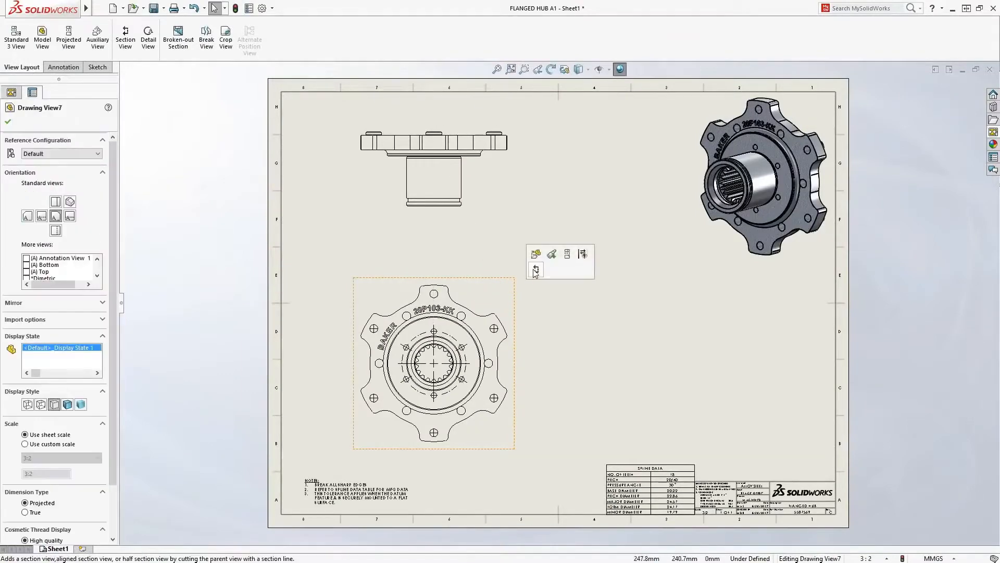
click(536, 267)
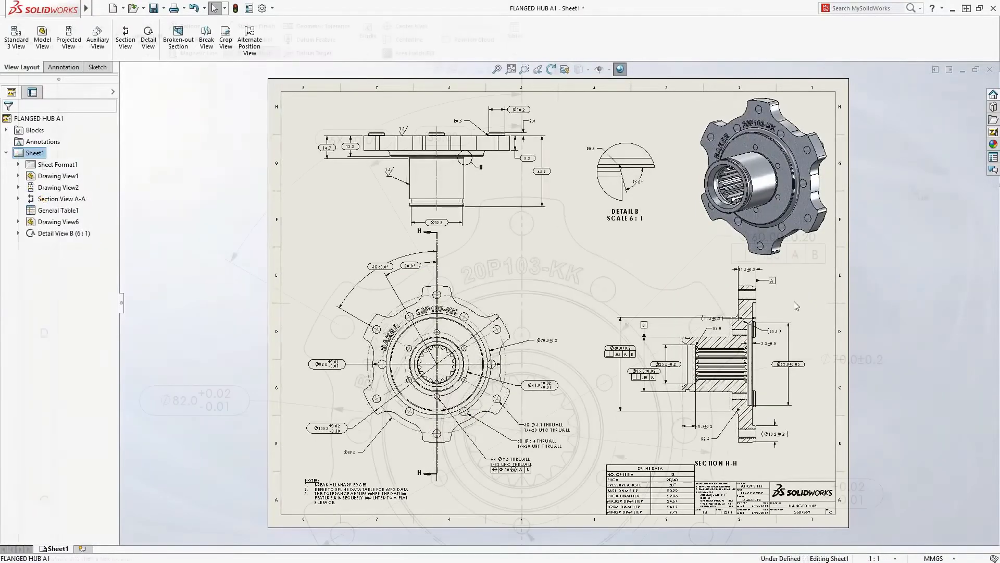
click(62, 66)
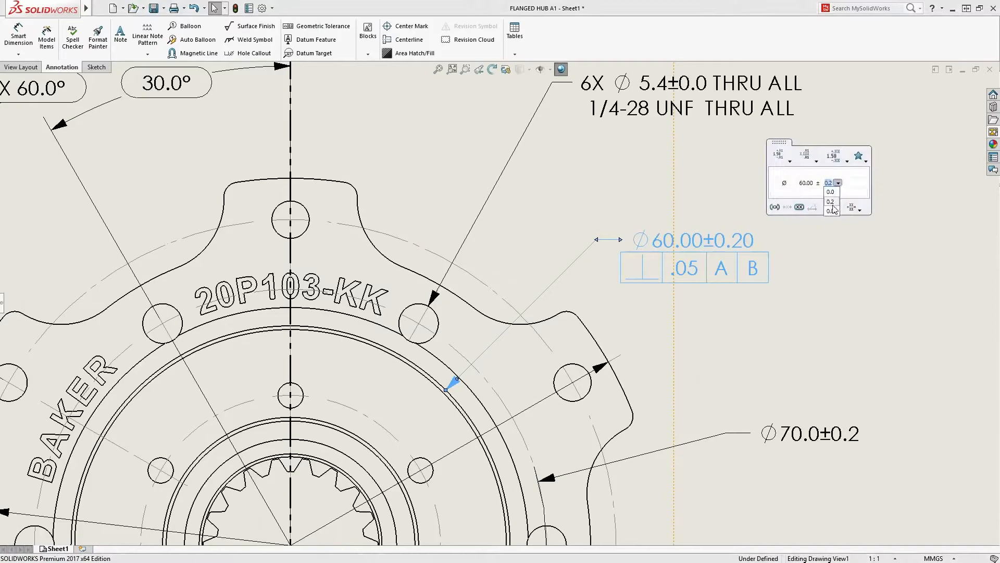
click(830, 201)
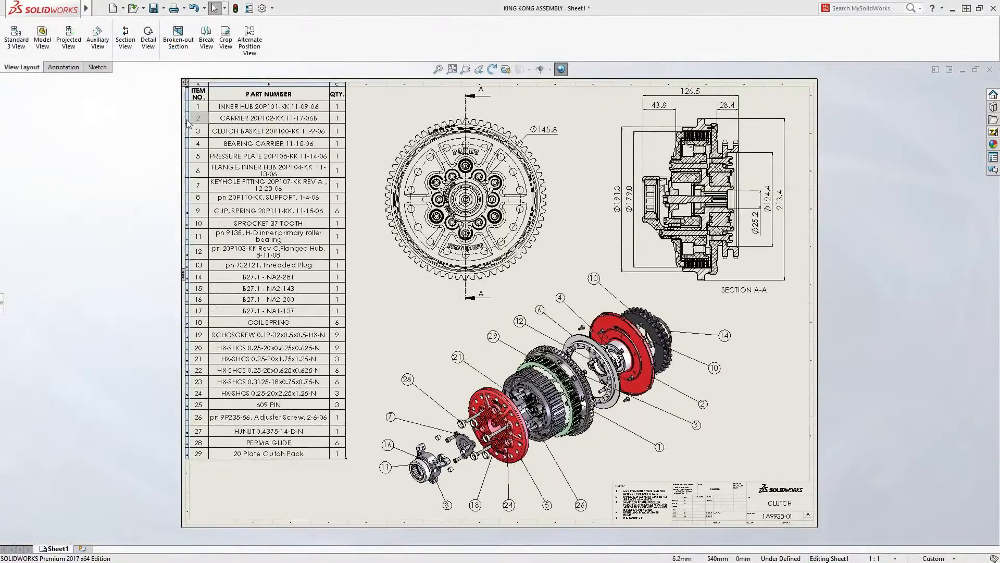
Highlight the carrier and clutch basket components from their KING KONG ASSEMBLY BOM rows.
click(268, 118)
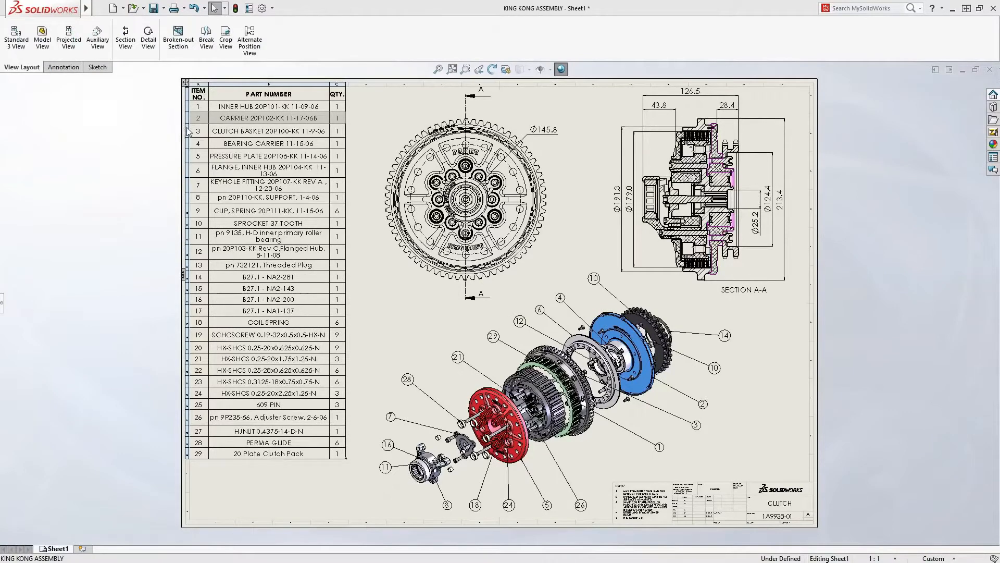
click(268, 131)
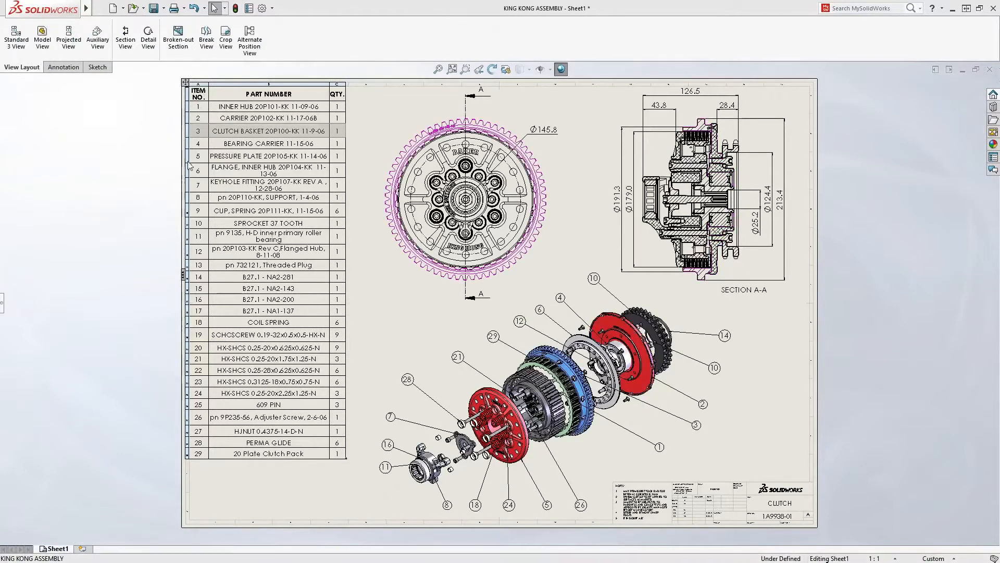